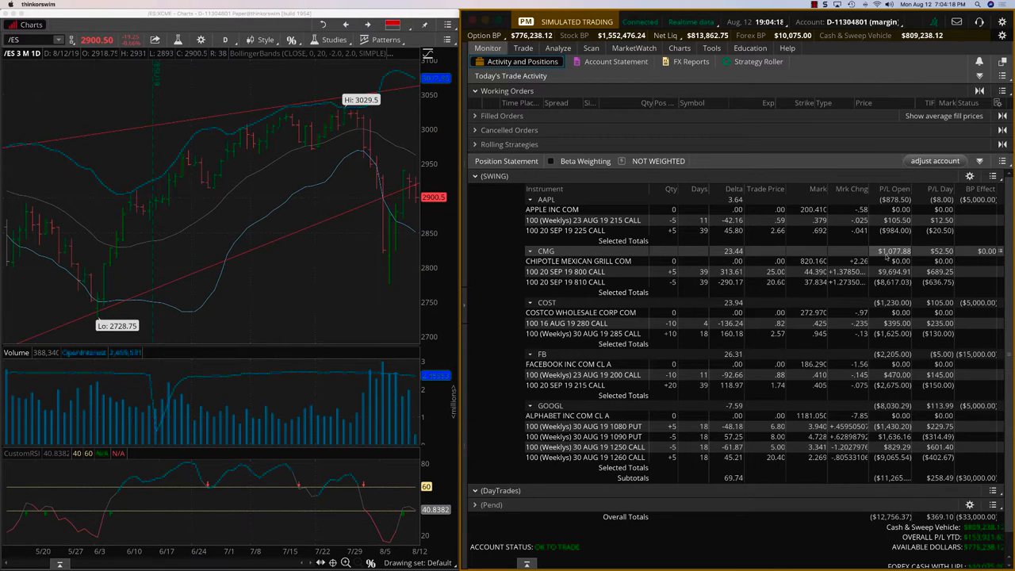
left_click(587, 271)
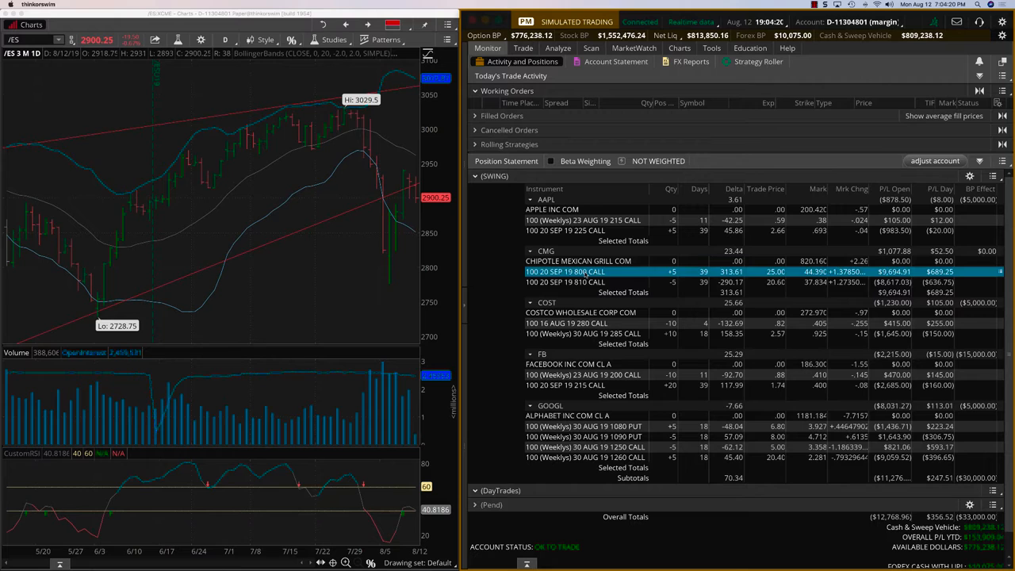
right_click(565, 282)
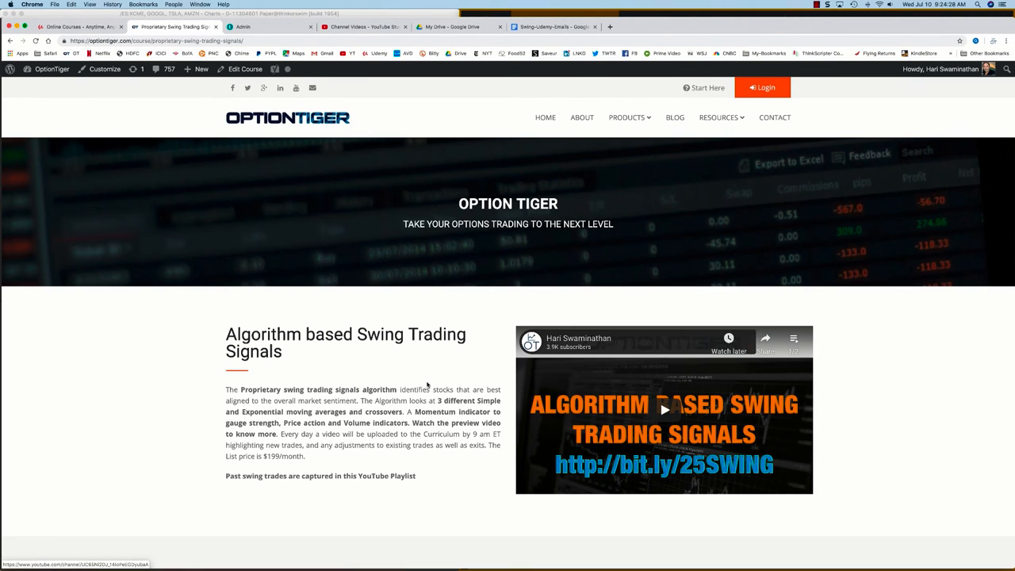
scroll("down", 3)
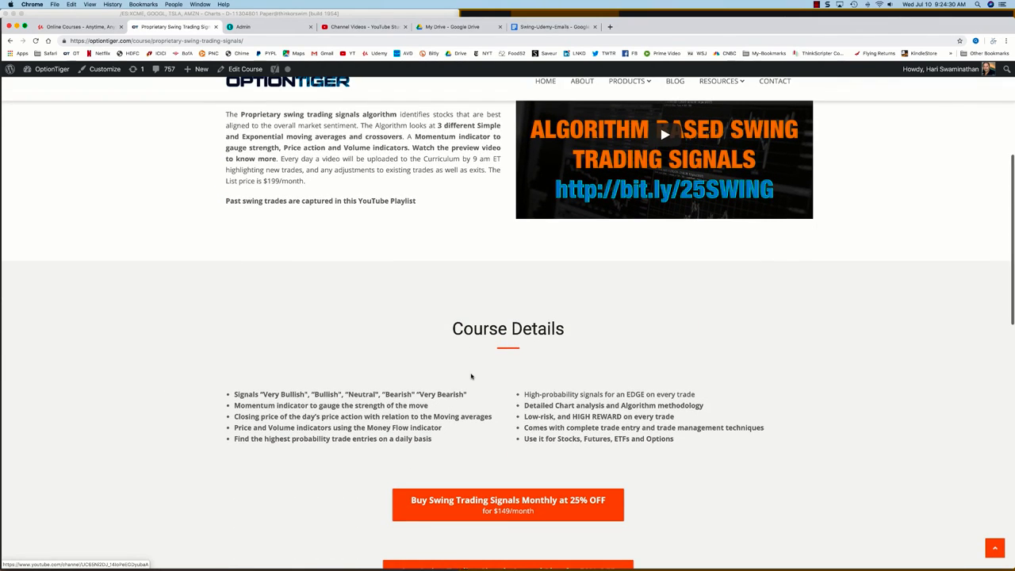
scroll("down", 3)
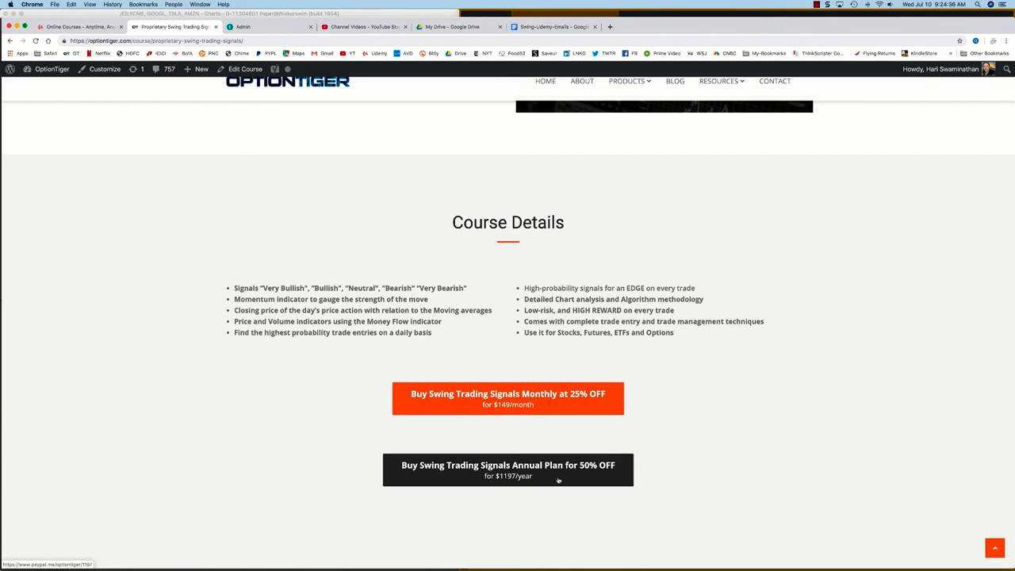
scroll("up", 3)
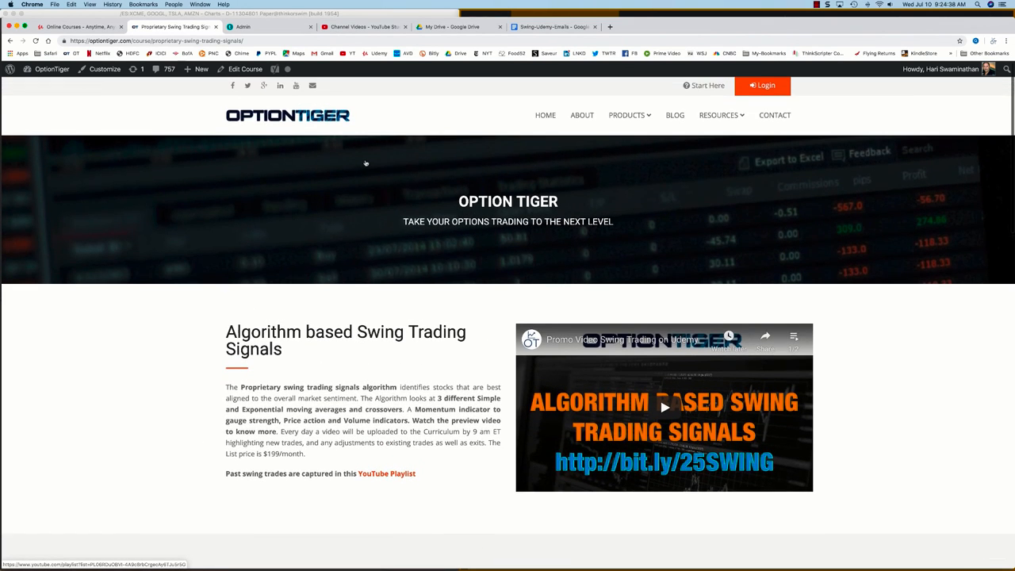